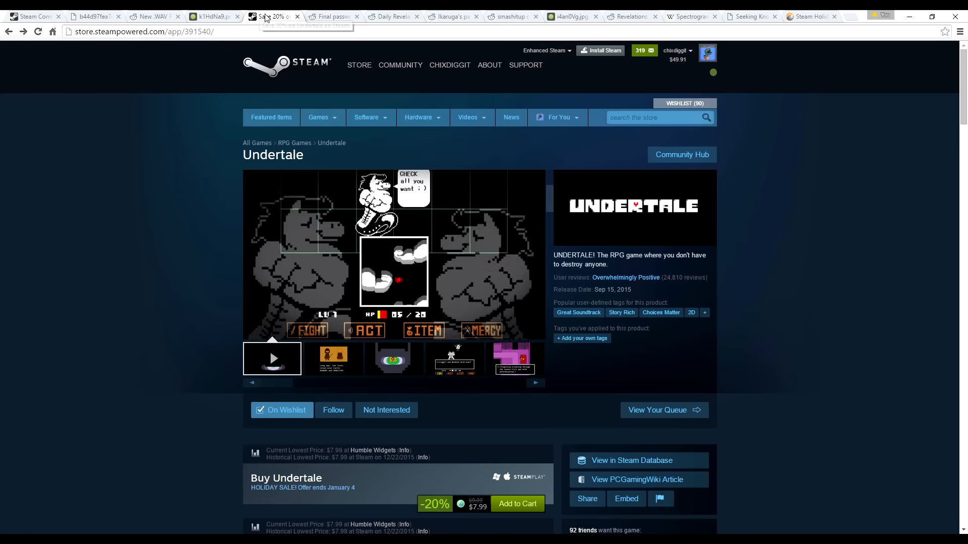
Reach the Undertale store page and show its 'View and edit tags' dialog of popular tags
left_click(366, 117)
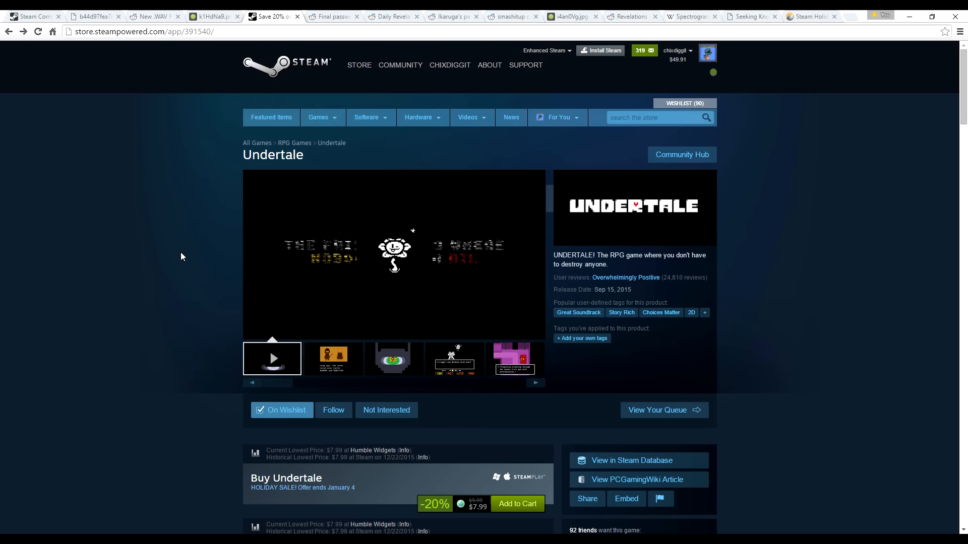
left_click(393, 359)
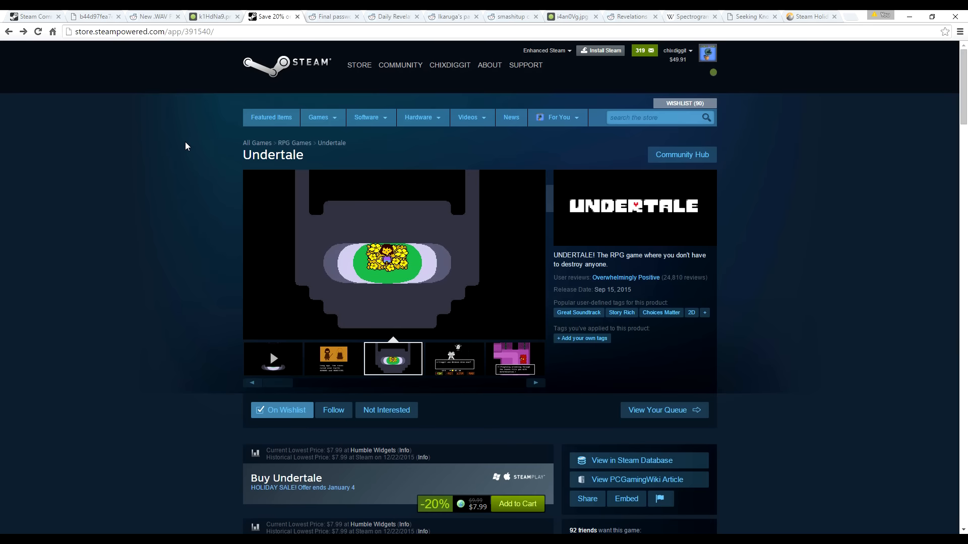
mouse_move(660, 312)
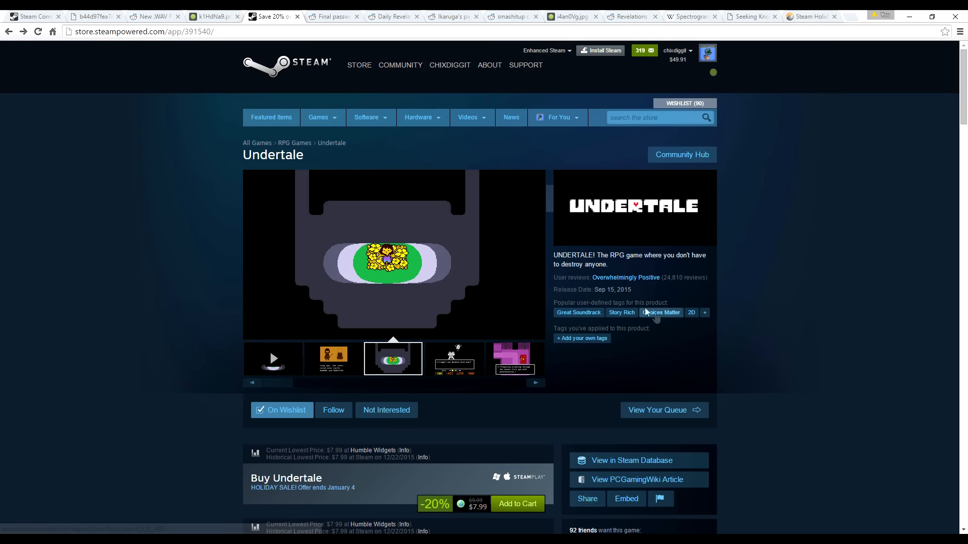
left_click(581, 338)
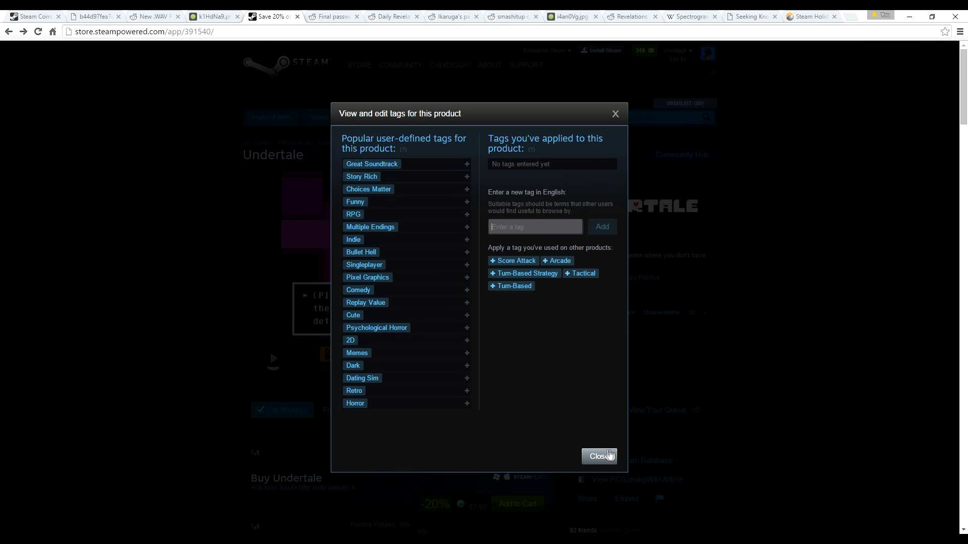
Trigger the hidden prompt via 'search' and submit 'bullet hell', landing on Ikaruga's store page
left_click(598, 456)
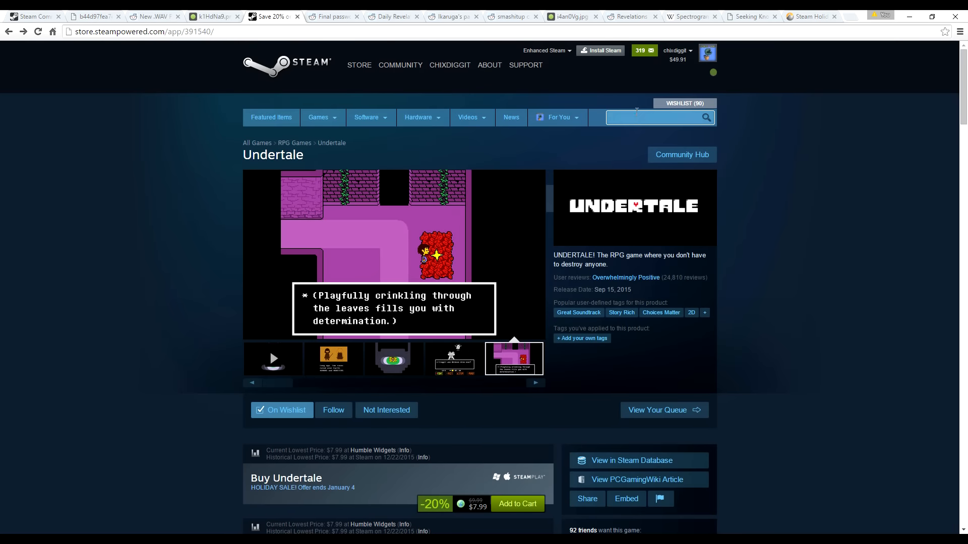
type("search")
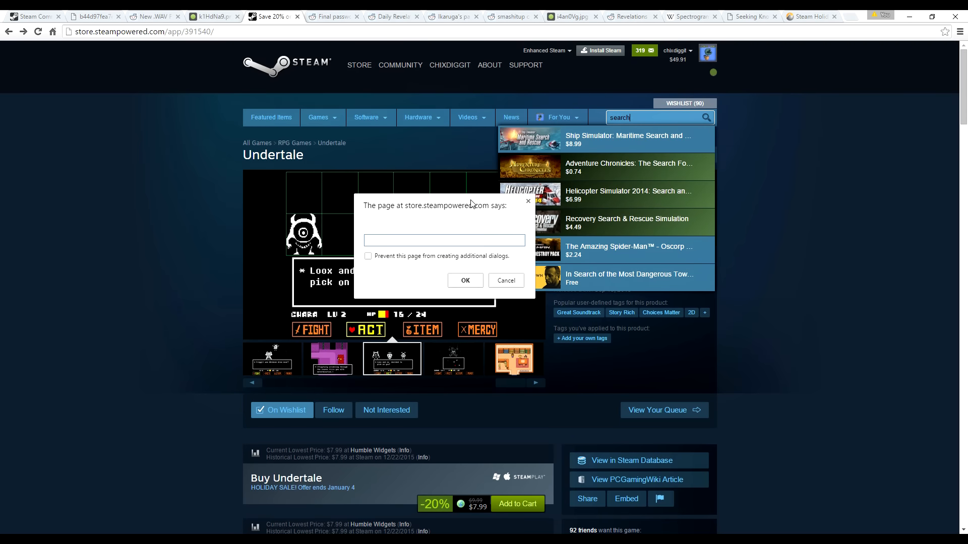
type("bullet hell")
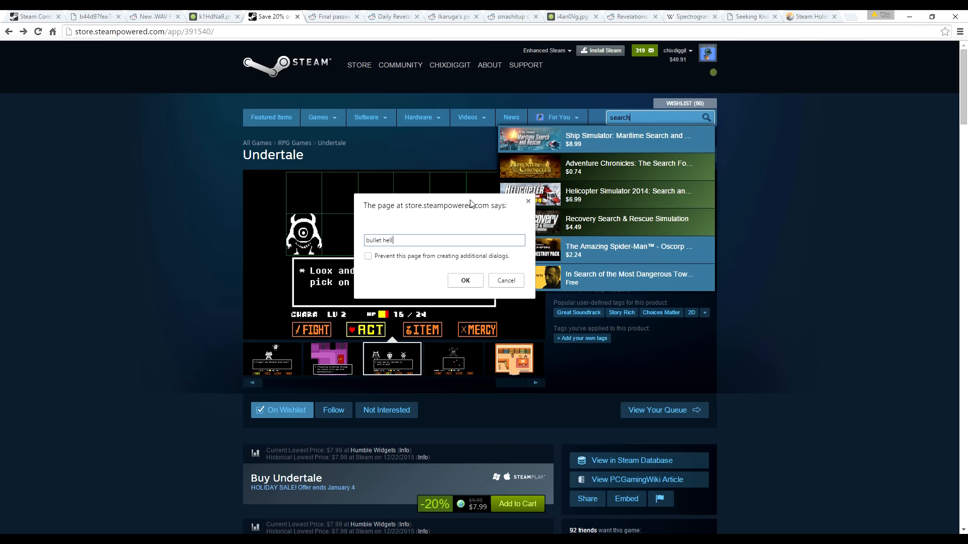
left_click(465, 280)
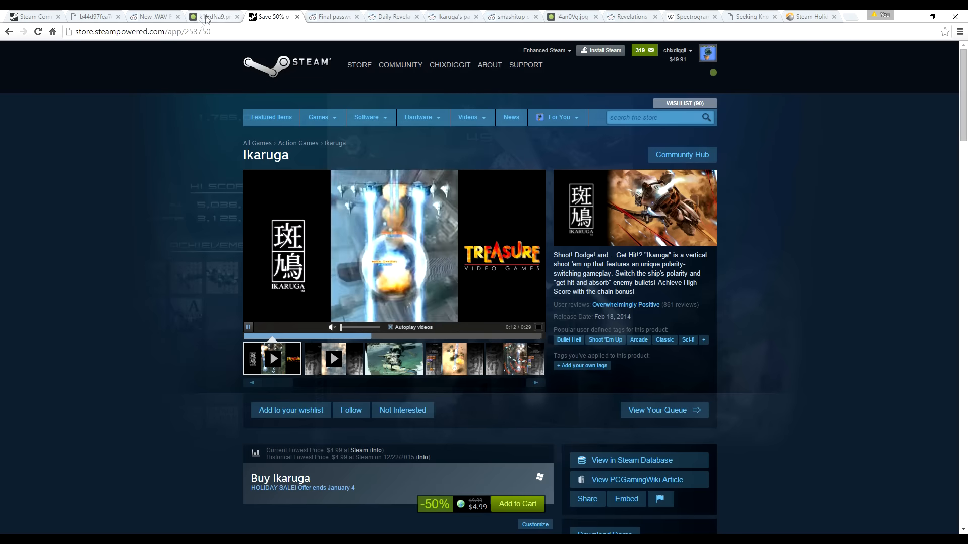
View the Taffy Northpole Noir card on the Holiday Sale 2015 badge page, then the glyph reference chart
left_click(32, 16)
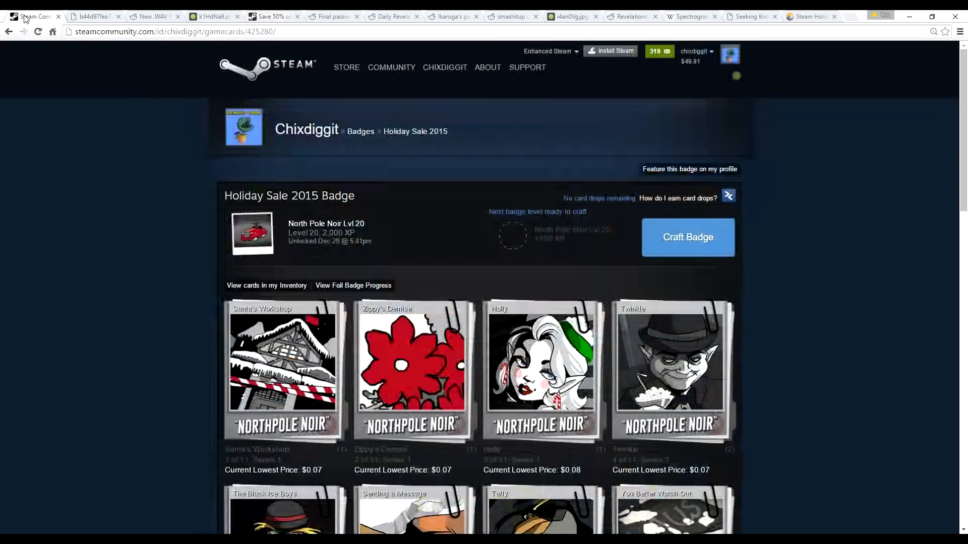
scroll("down", 3)
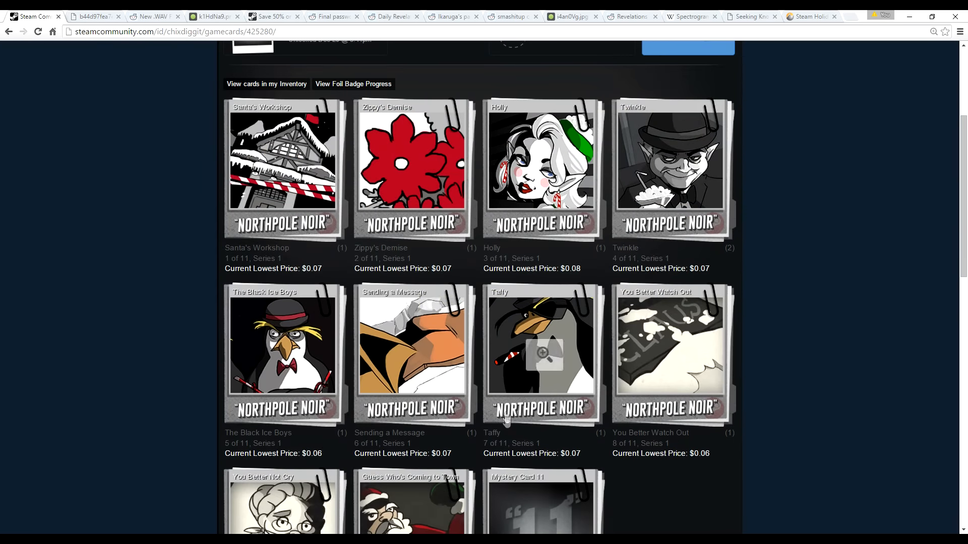
mouse_move(511, 391)
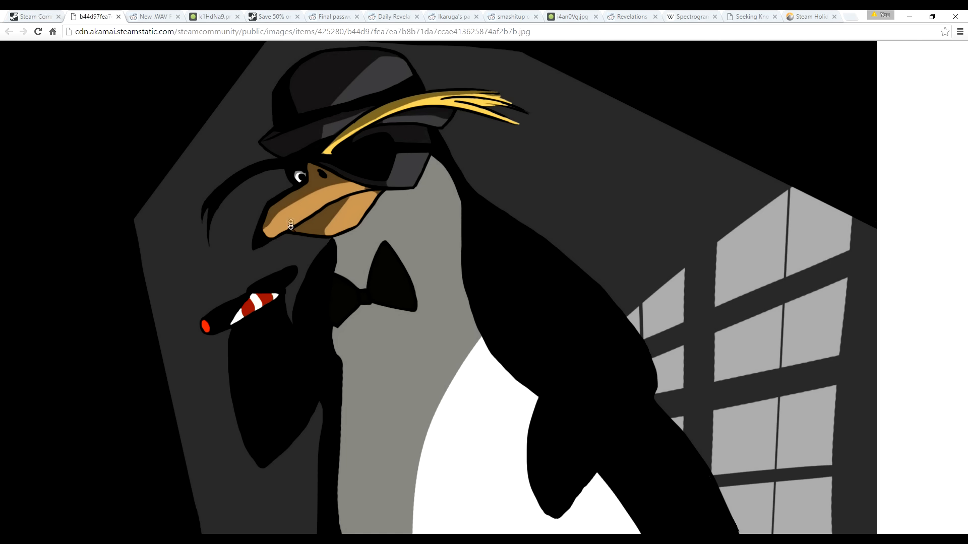
mouse_move(685, 389)
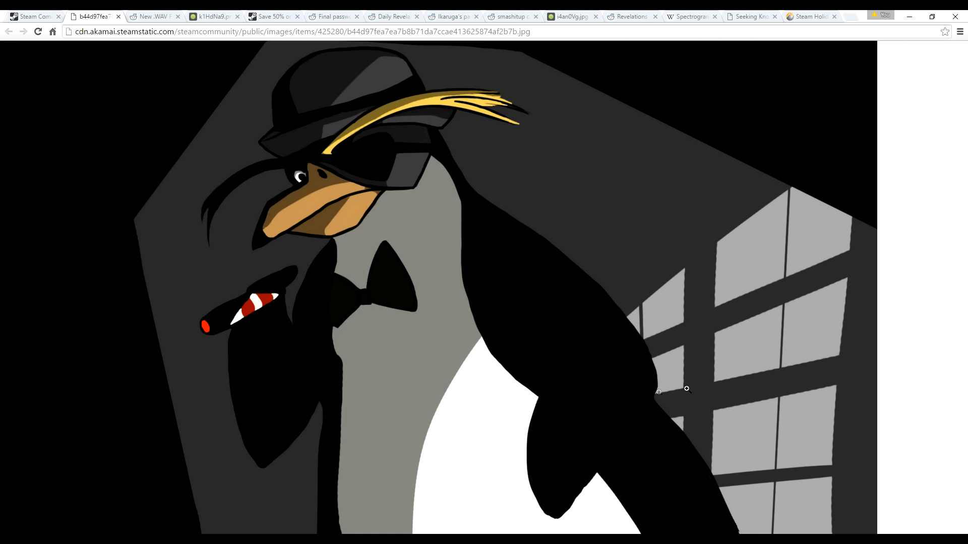
mouse_move(723, 417)
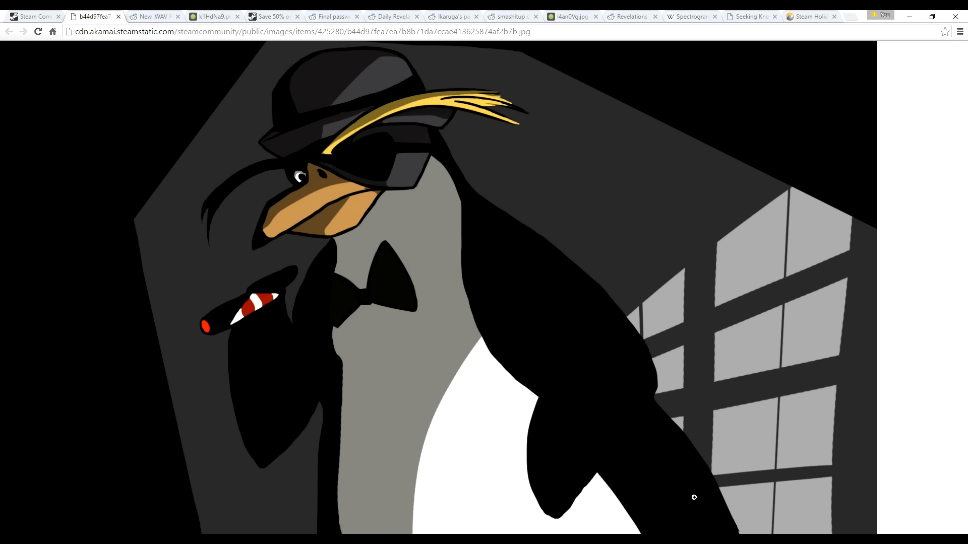
left_click(213, 17)
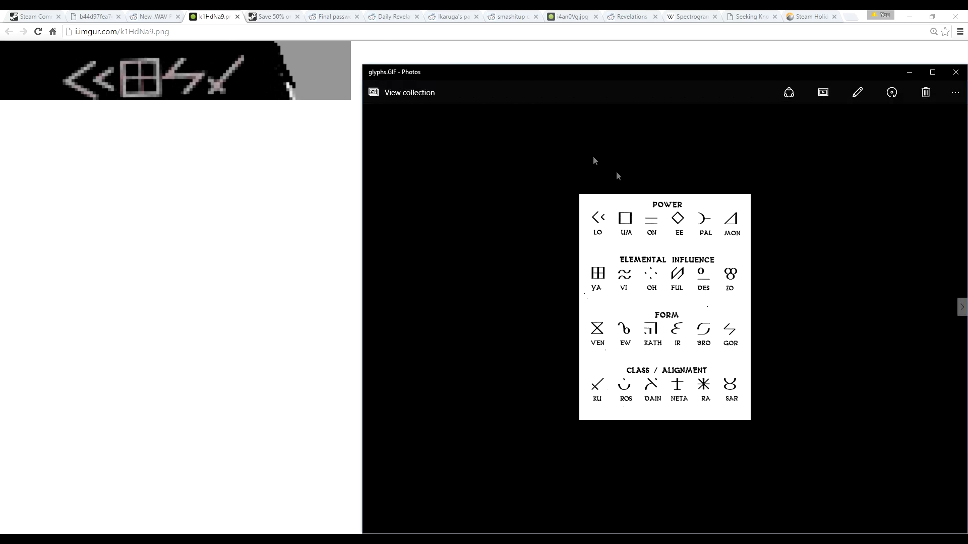
mouse_move(122, 85)
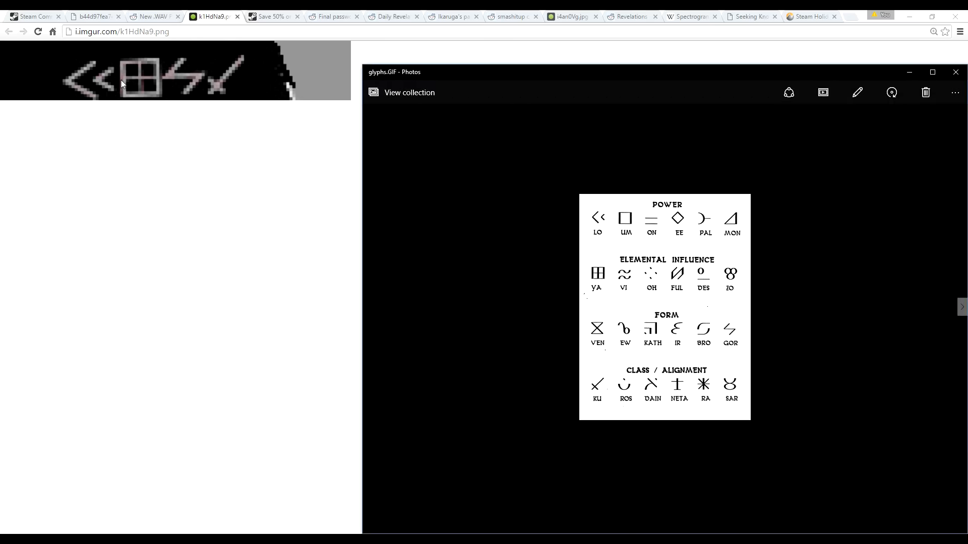
mouse_move(159, 93)
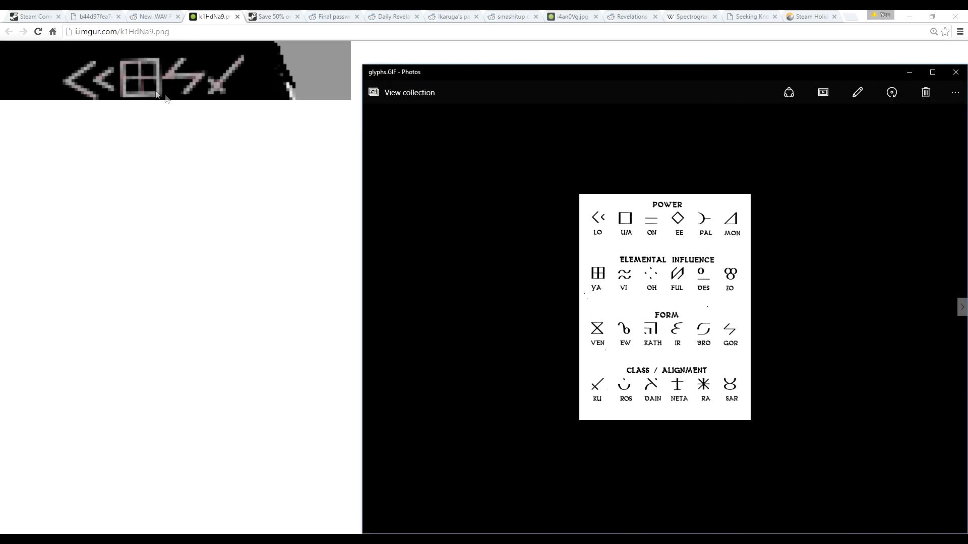
mouse_move(601, 223)
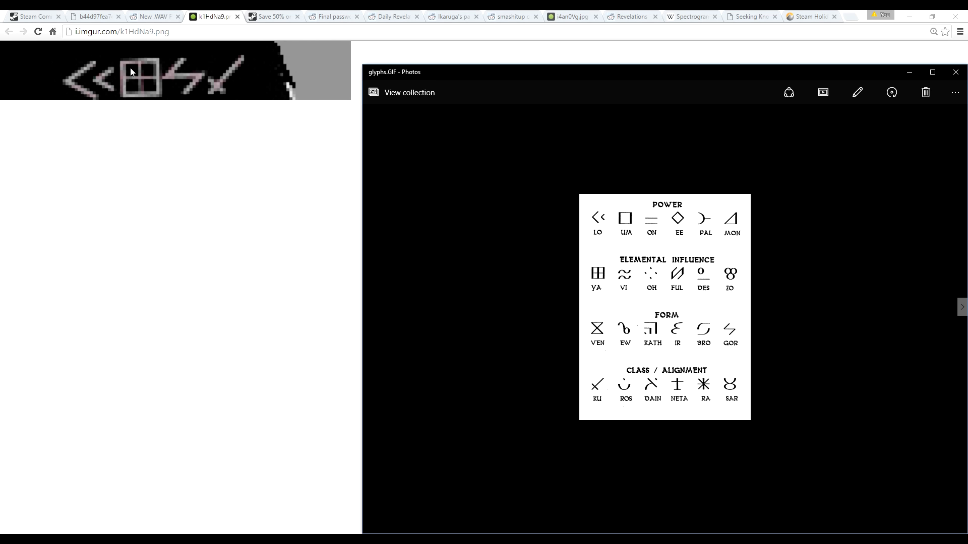
mouse_move(578, 268)
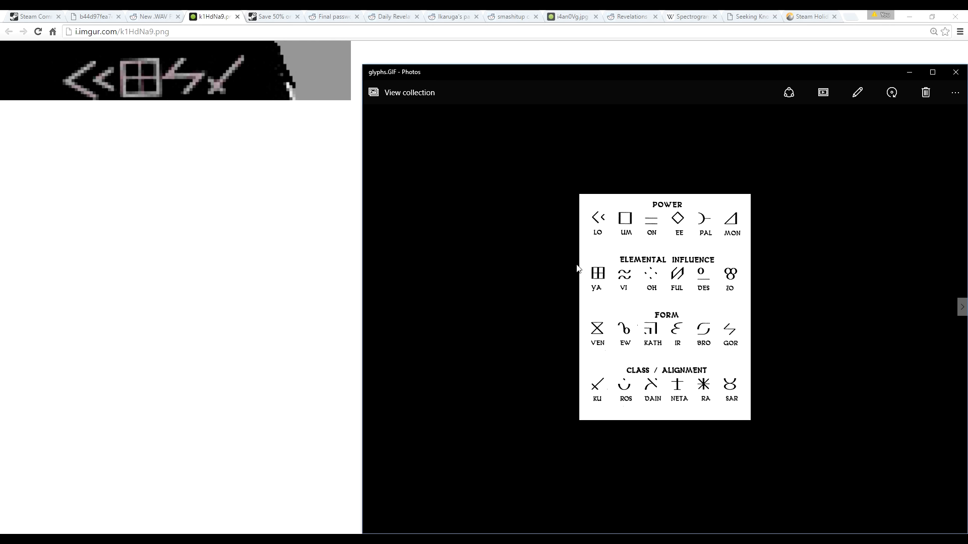
mouse_move(187, 80)
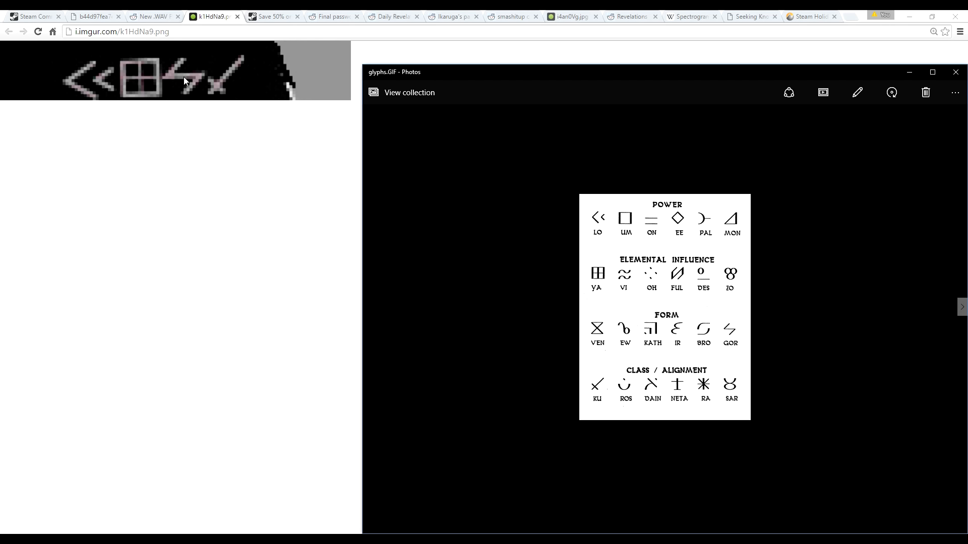
mouse_move(729, 343)
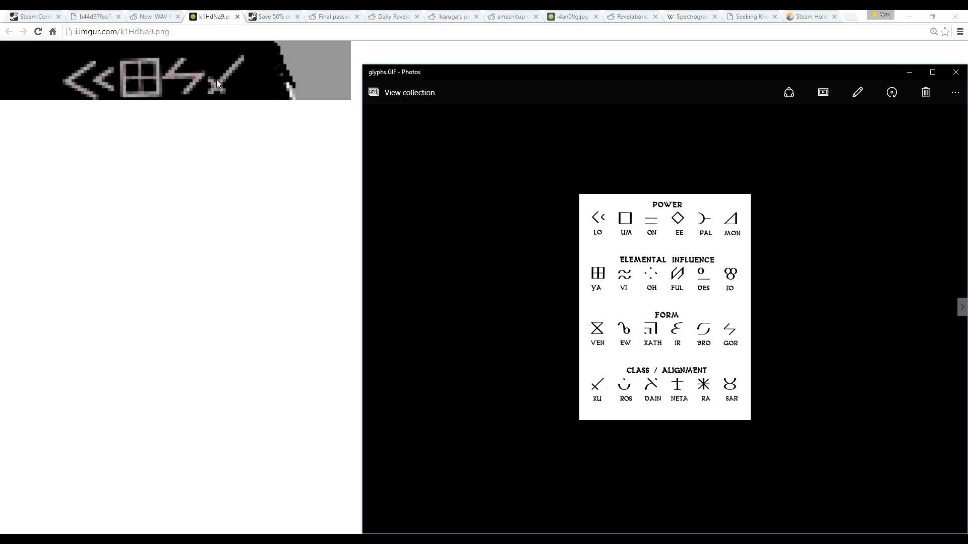
mouse_move(596, 406)
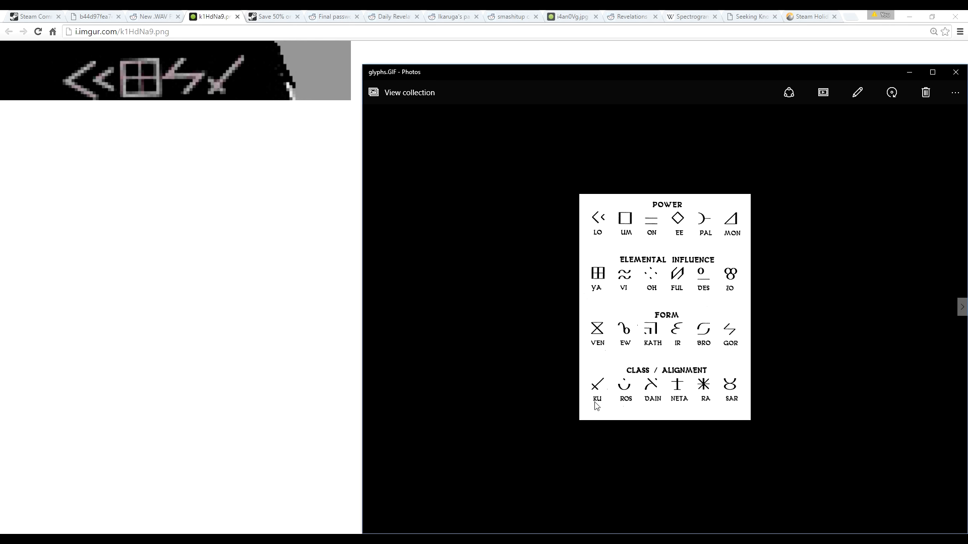
mouse_move(540, 272)
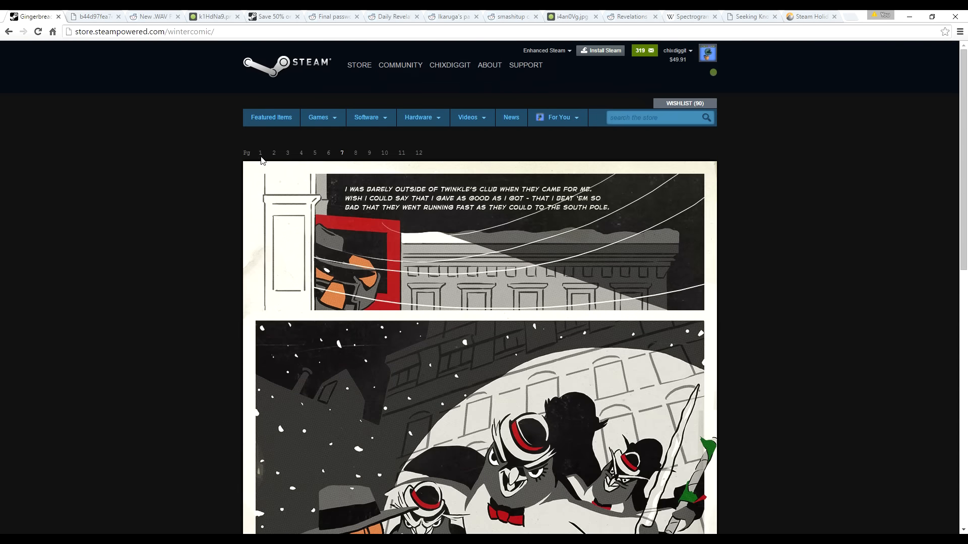
From the comic's first page fetch loyagorku.wav and show it in the Downloads folder
left_click(260, 152)
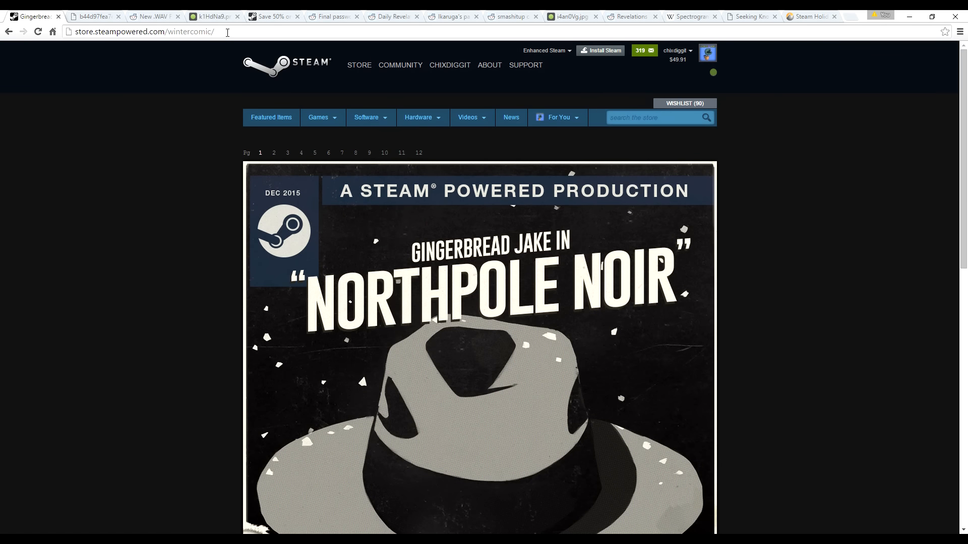
type("loyagorku")
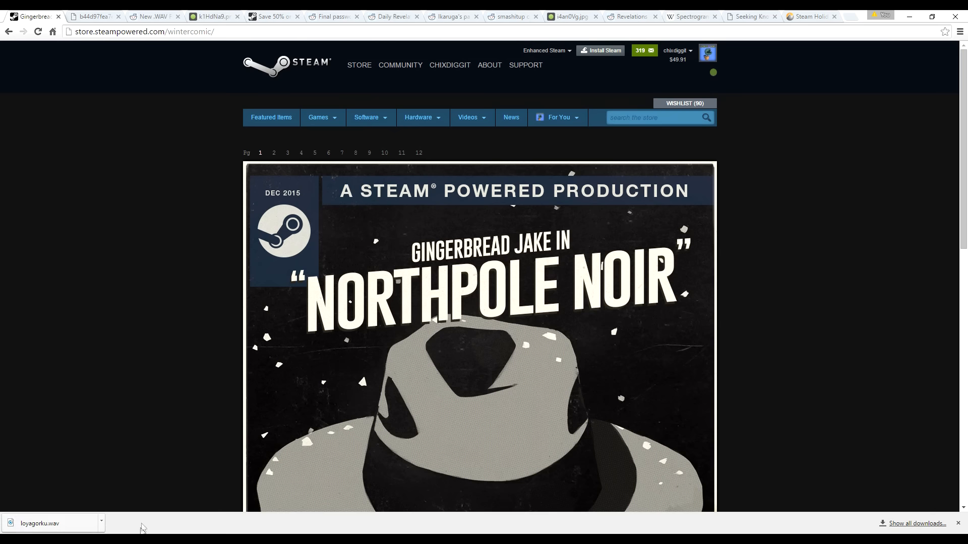
mouse_move(125, 510)
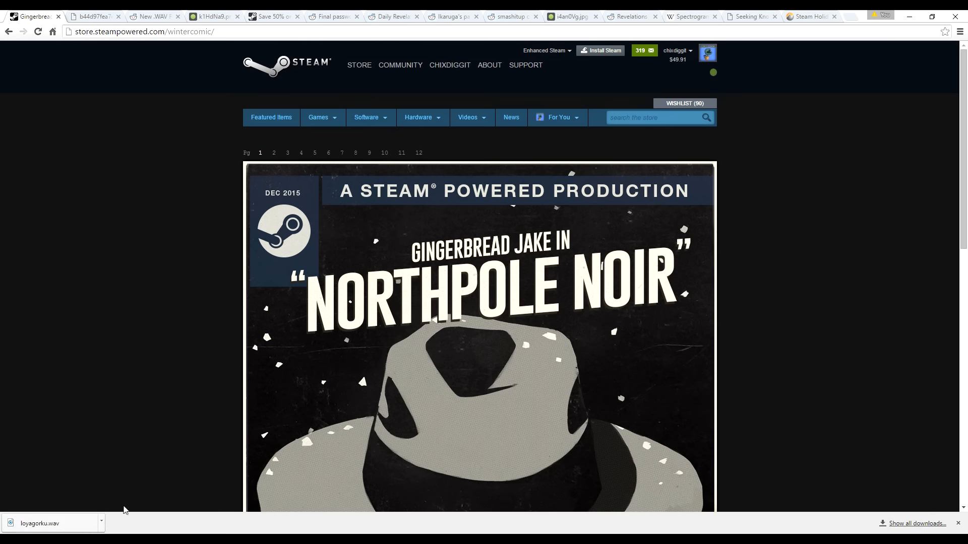
left_click(101, 523)
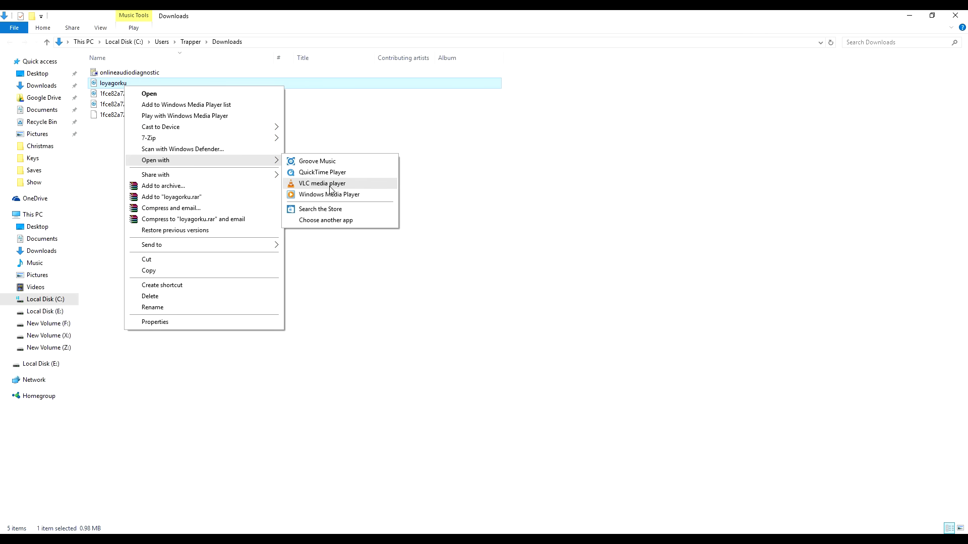
Play loyagorku.wav in VLC media player from File Explorer
left_click(322, 184)
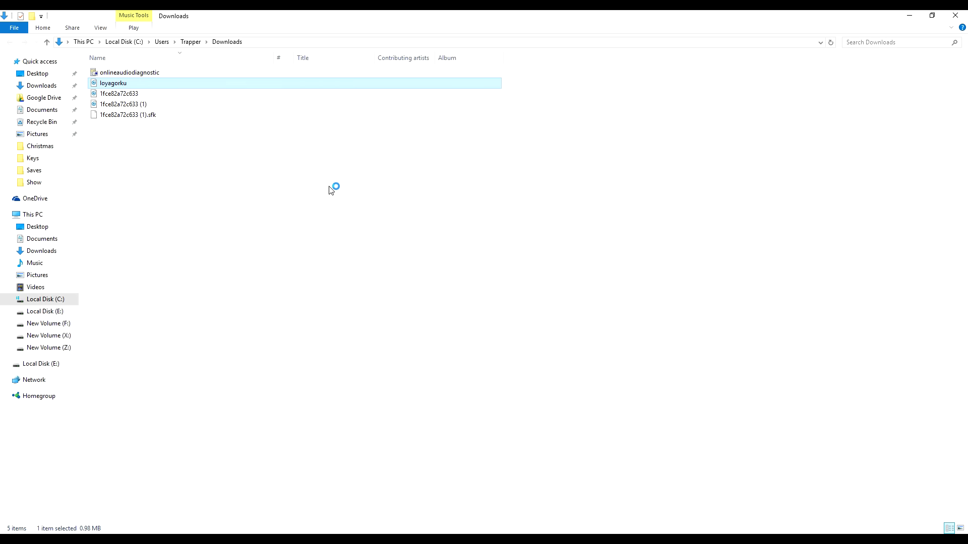
double_click(113, 83)
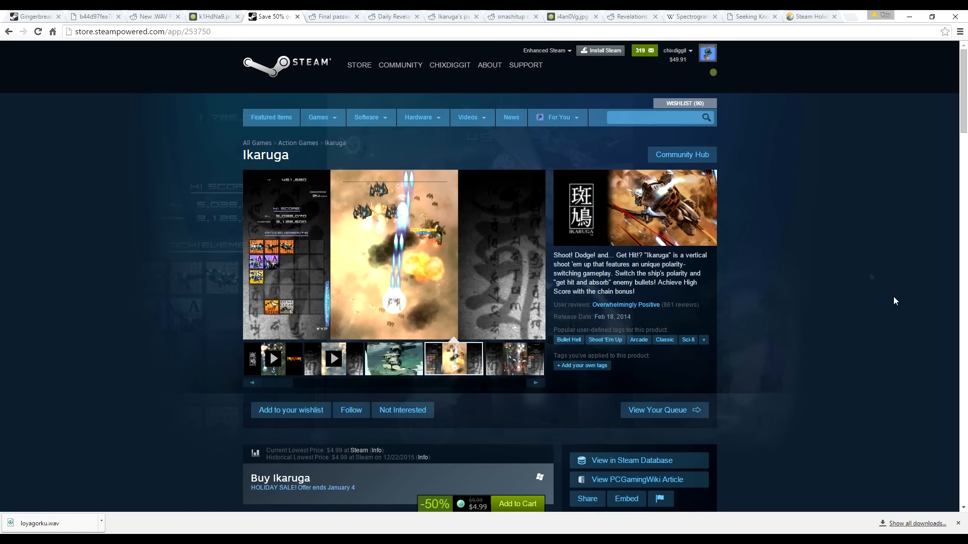
mouse_move(667, 150)
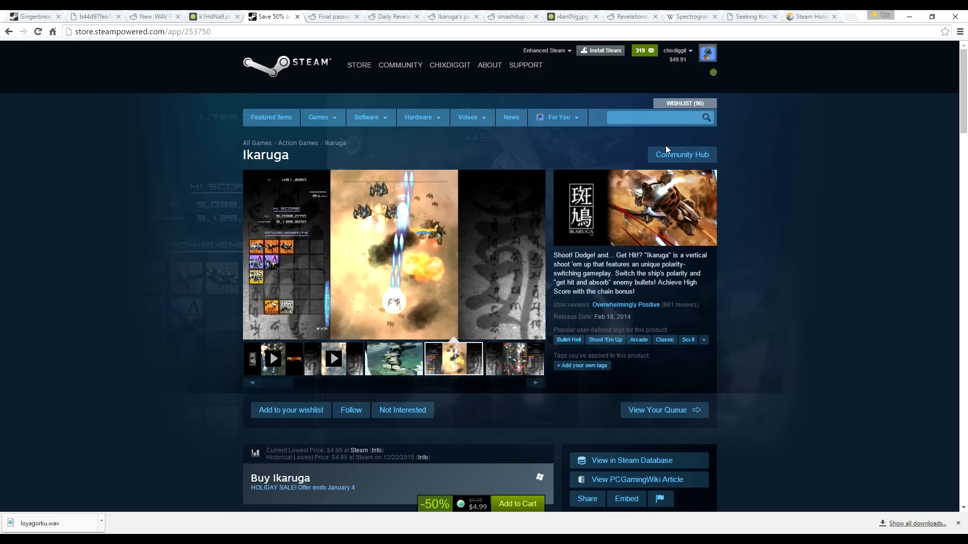
Trigger Ikaruga's hidden prompt via 'search' and submit 1v7531, unlocking the Red Herring badge page
type("s")
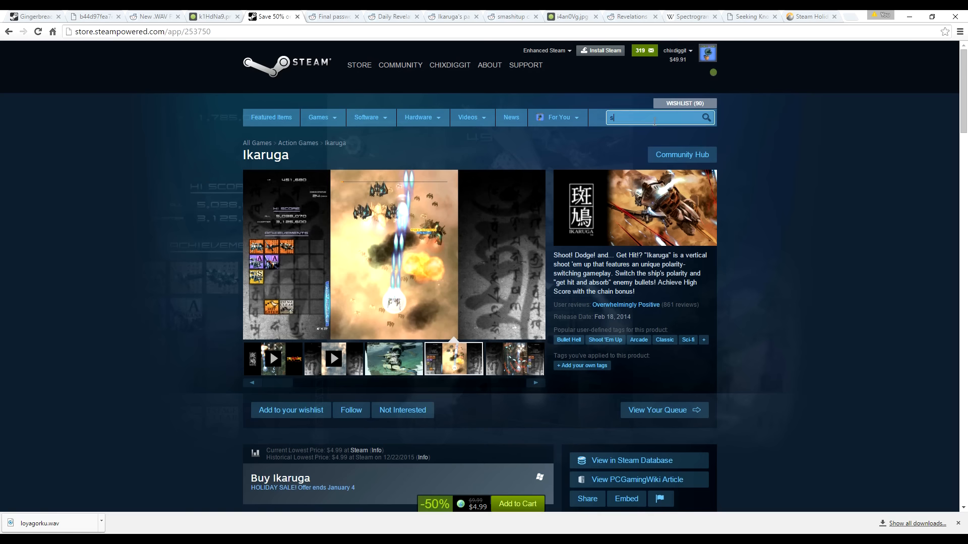
type("earch")
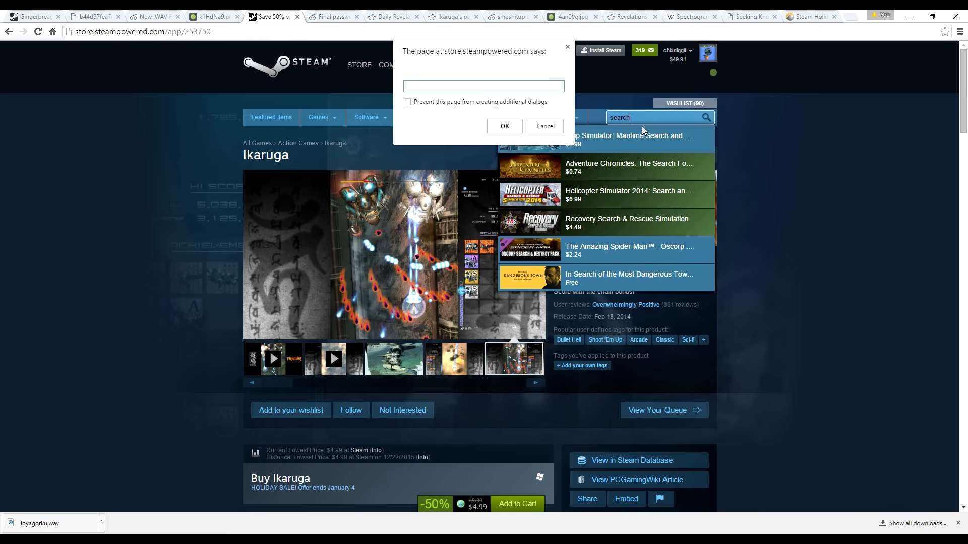
type("1v7531")
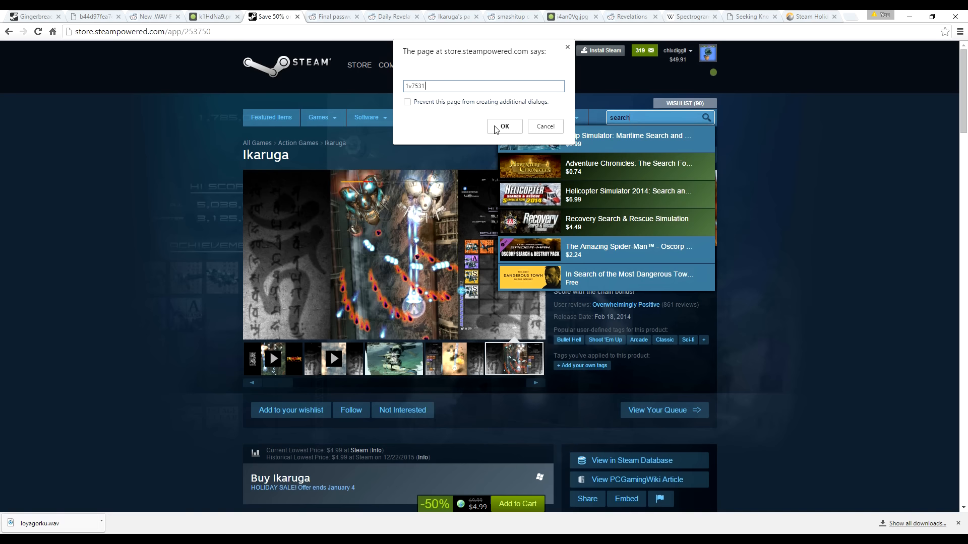
mouse_move(506, 130)
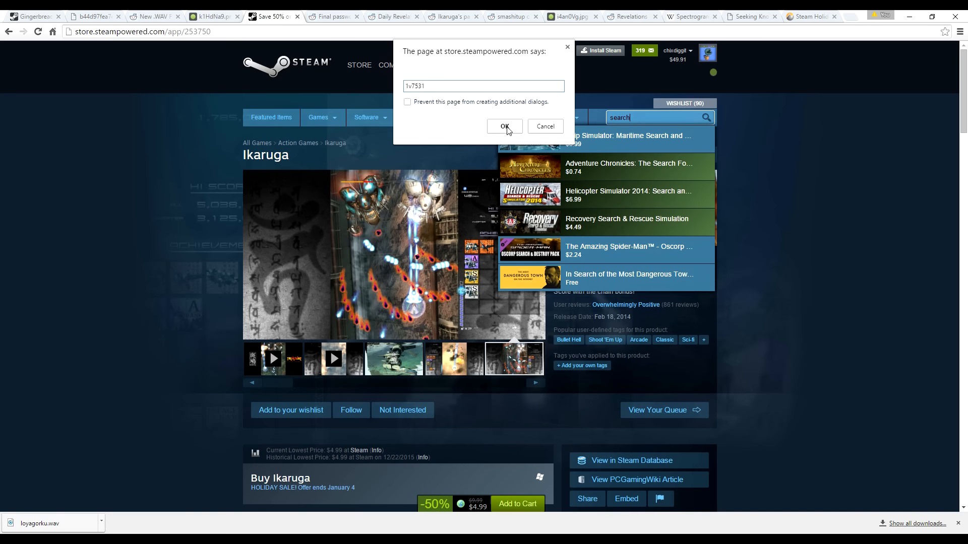
left_click(504, 127)
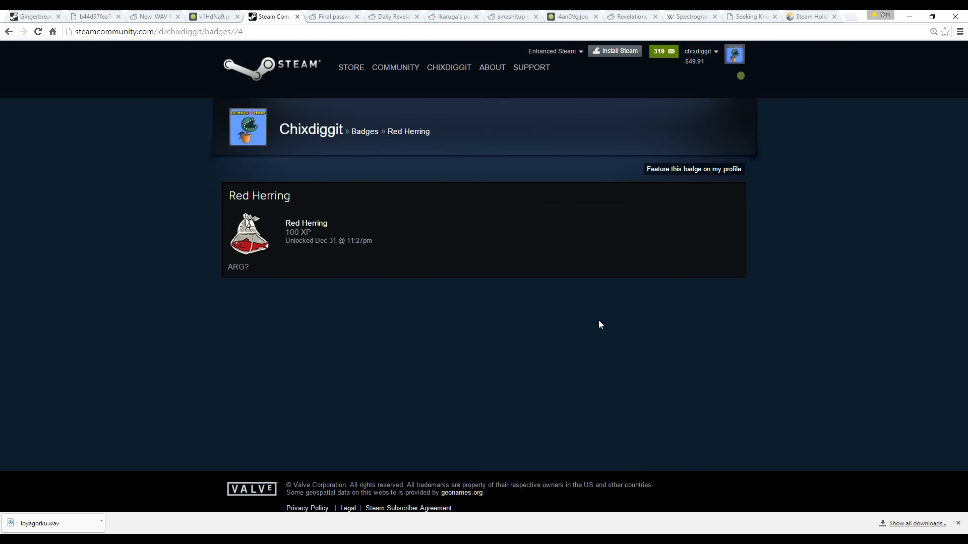
mouse_move(587, 315)
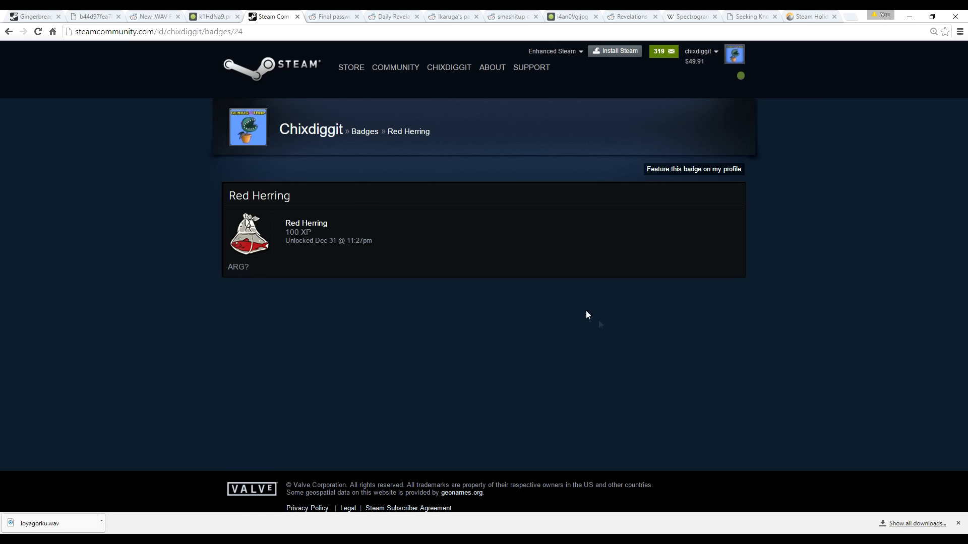
mouse_move(336, 263)
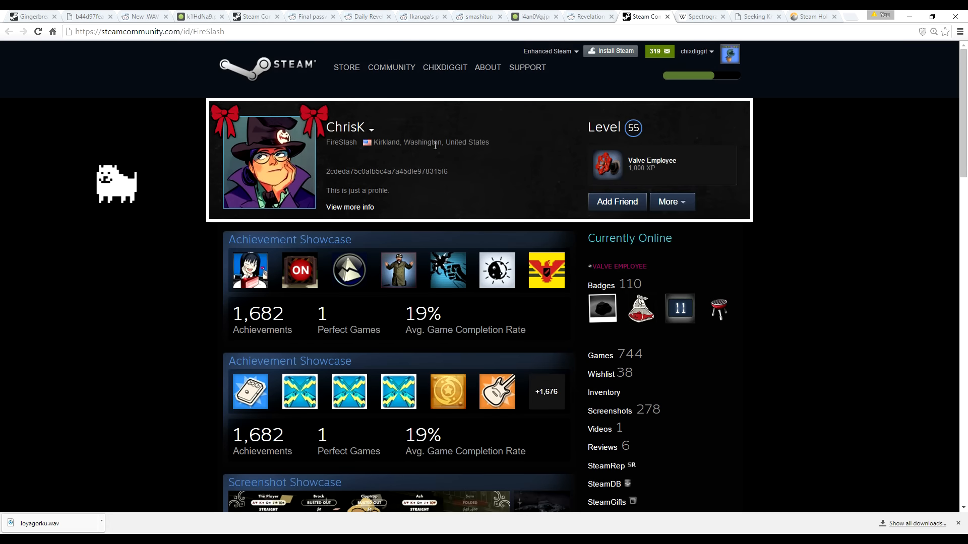
mouse_move(364, 187)
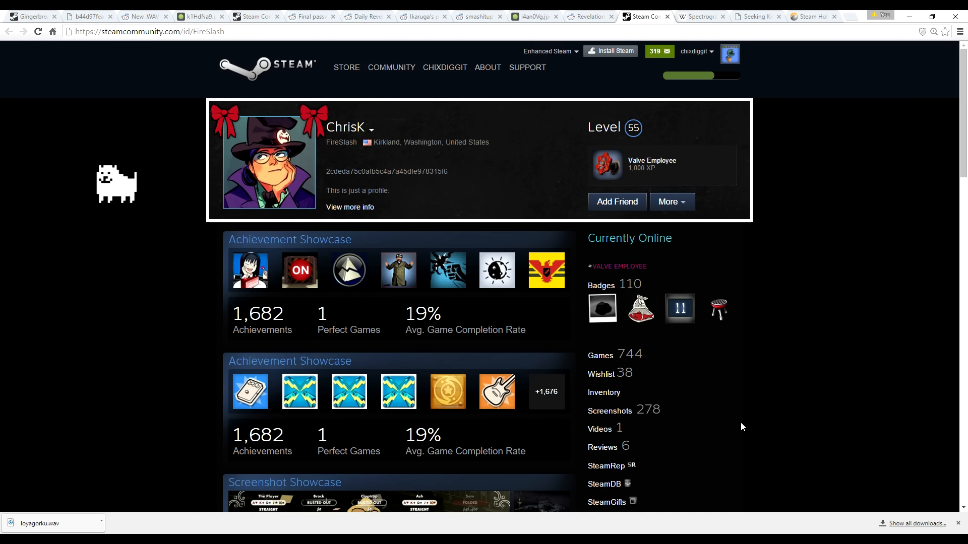
mouse_move(668, 172)
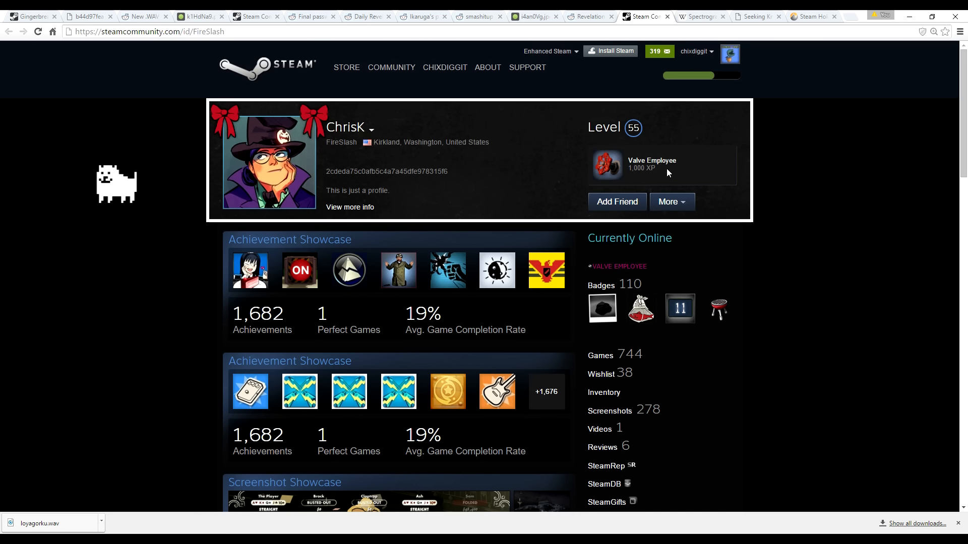
mouse_move(640, 310)
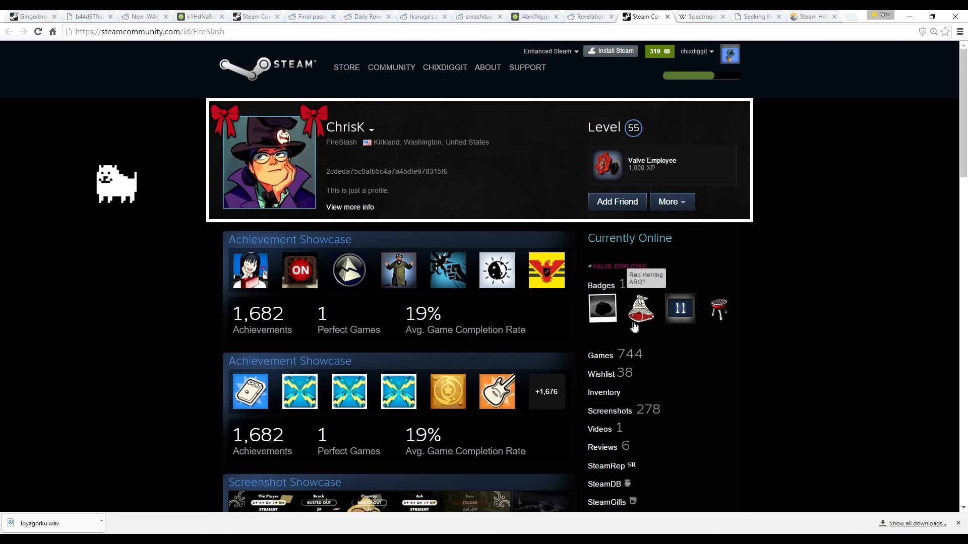
mouse_move(639, 314)
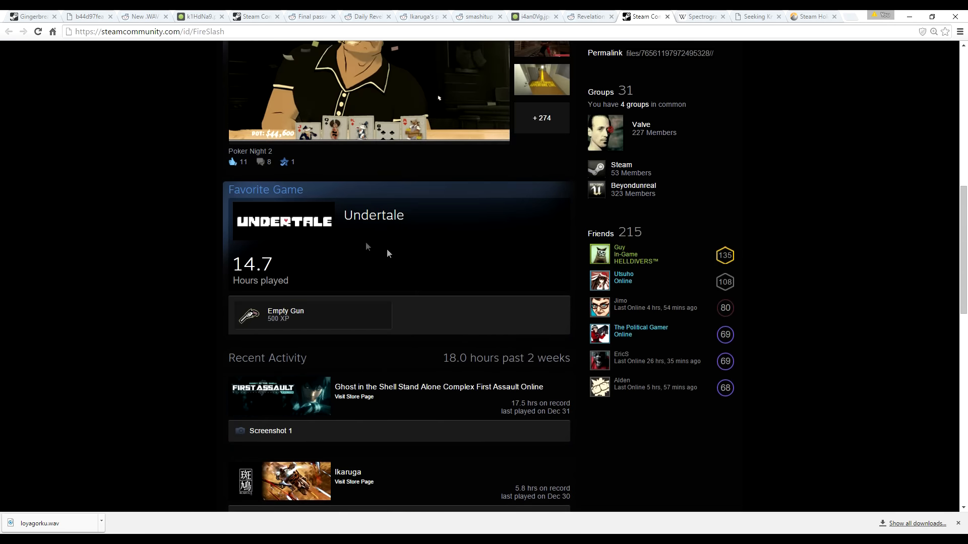
scroll("down", 3)
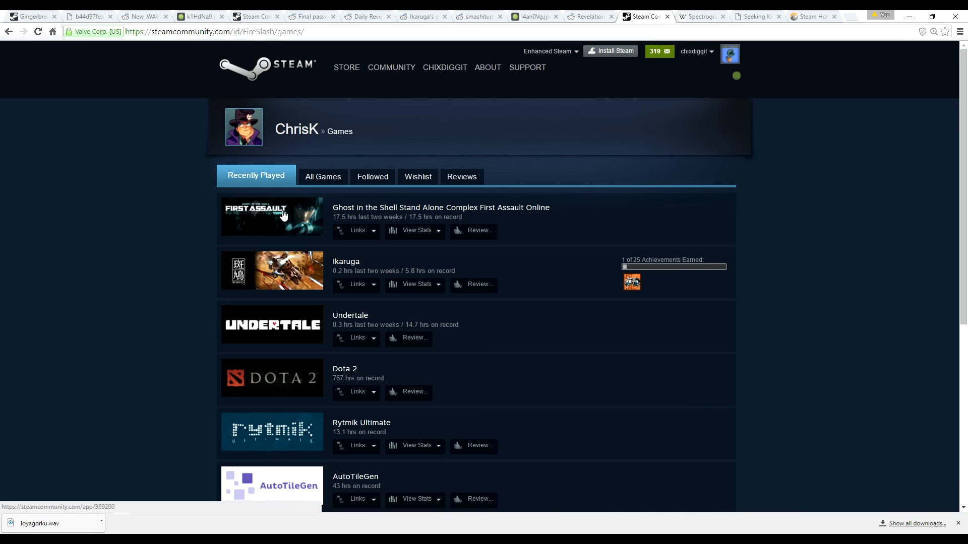
mouse_move(416, 212)
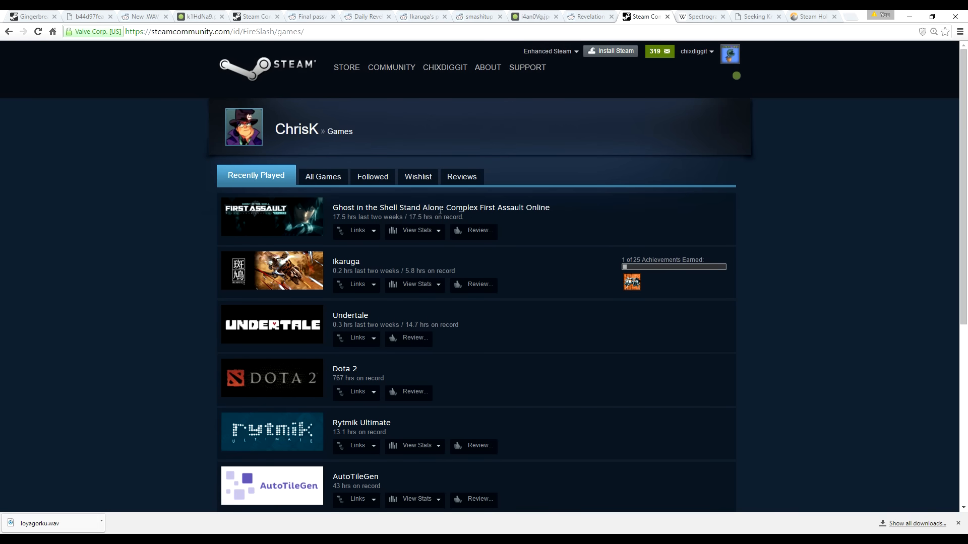
mouse_move(314, 338)
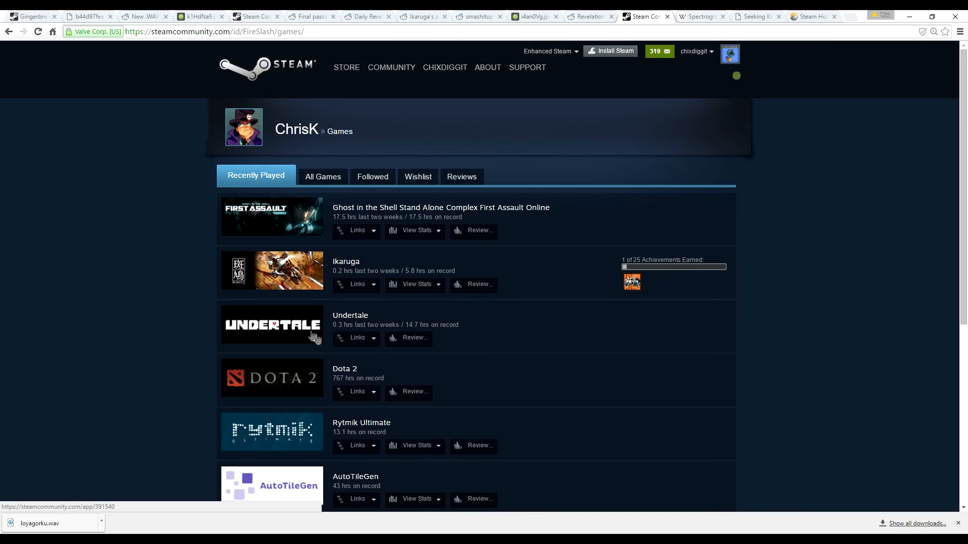
mouse_move(288, 284)
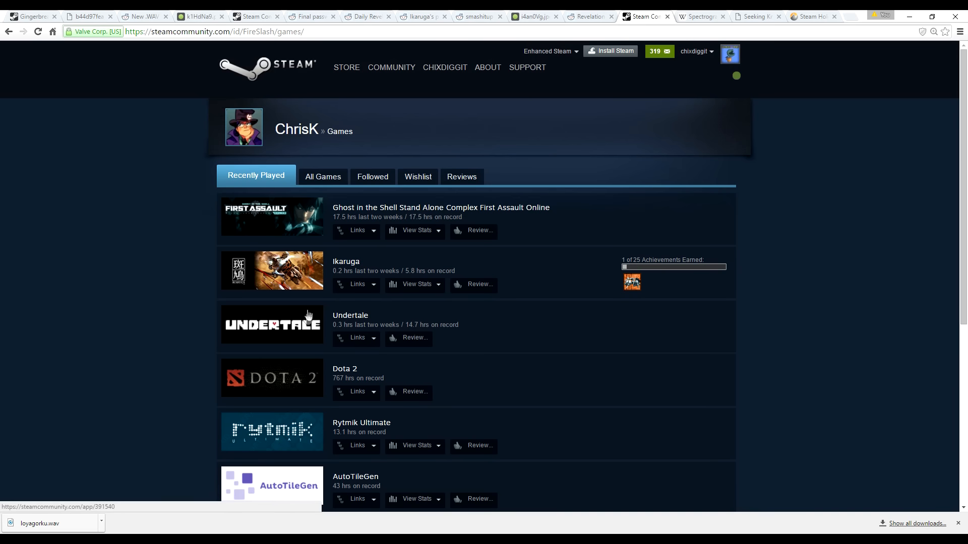
scroll("down", 3)
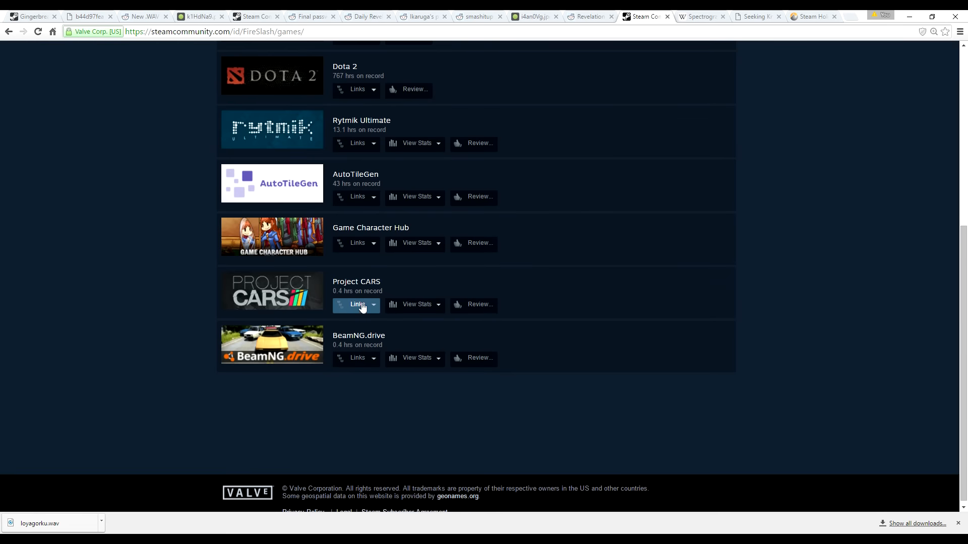
scroll("up", 3)
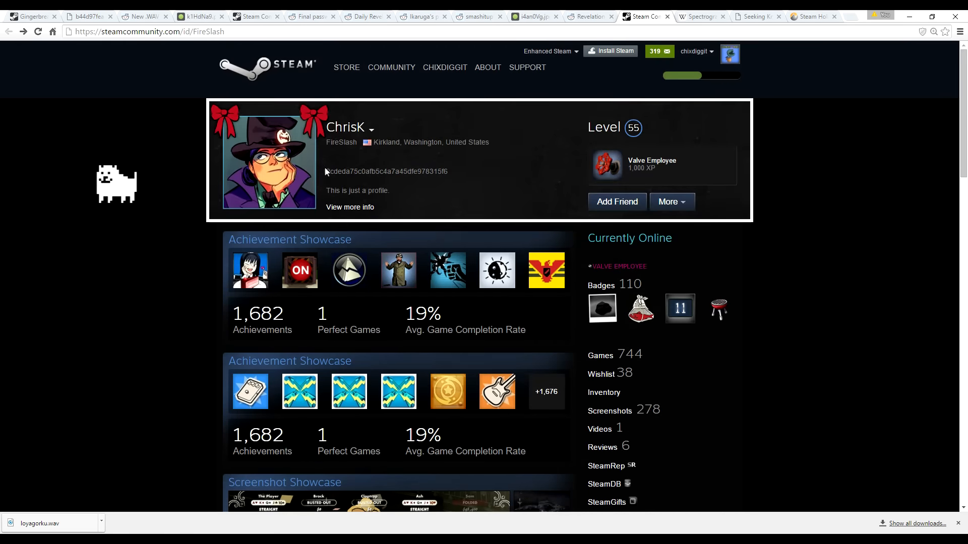
left_click(350, 207)
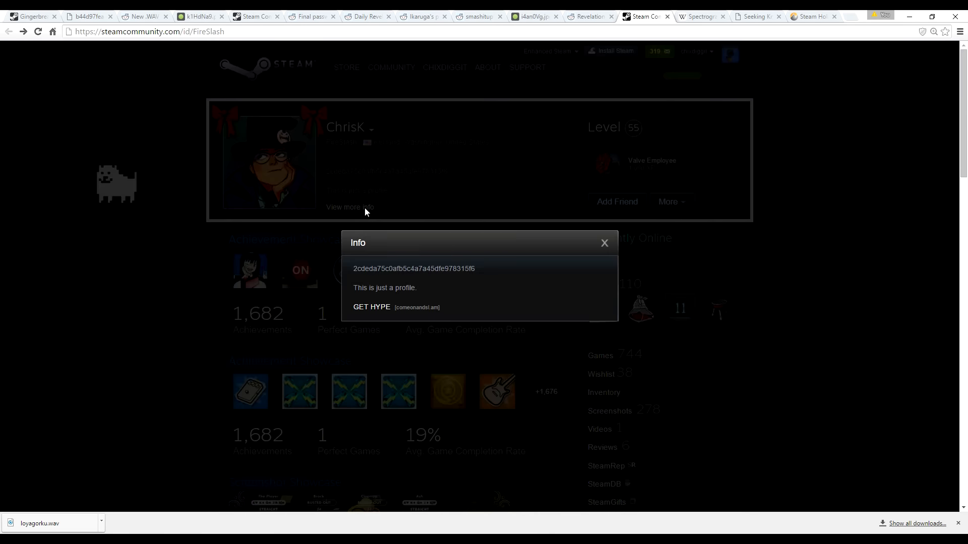